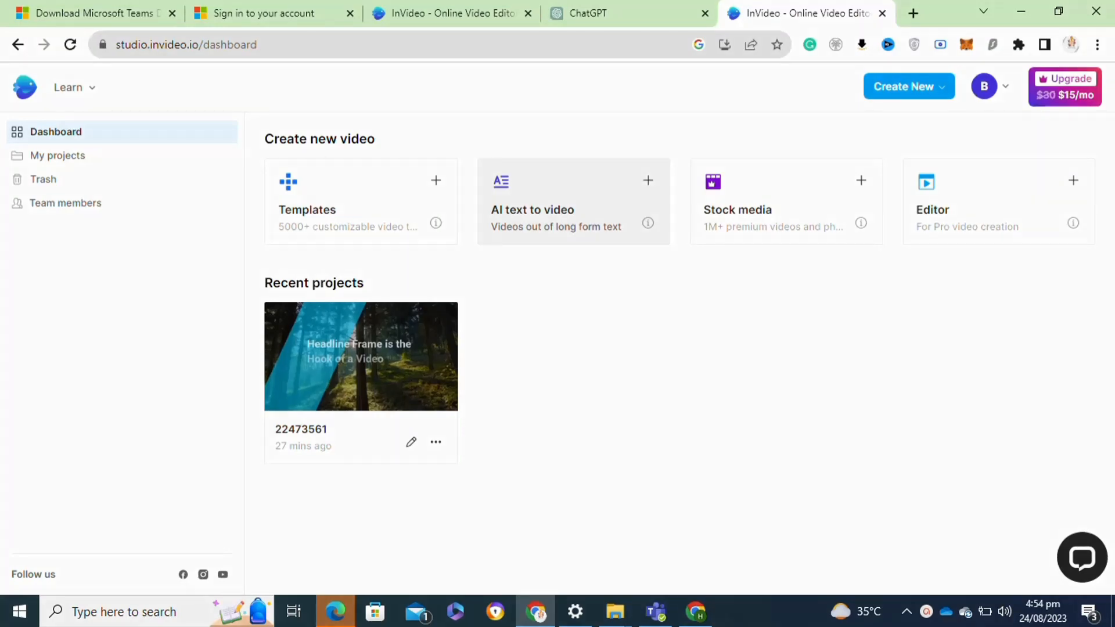
pyautogui.moveTo(576, 218)
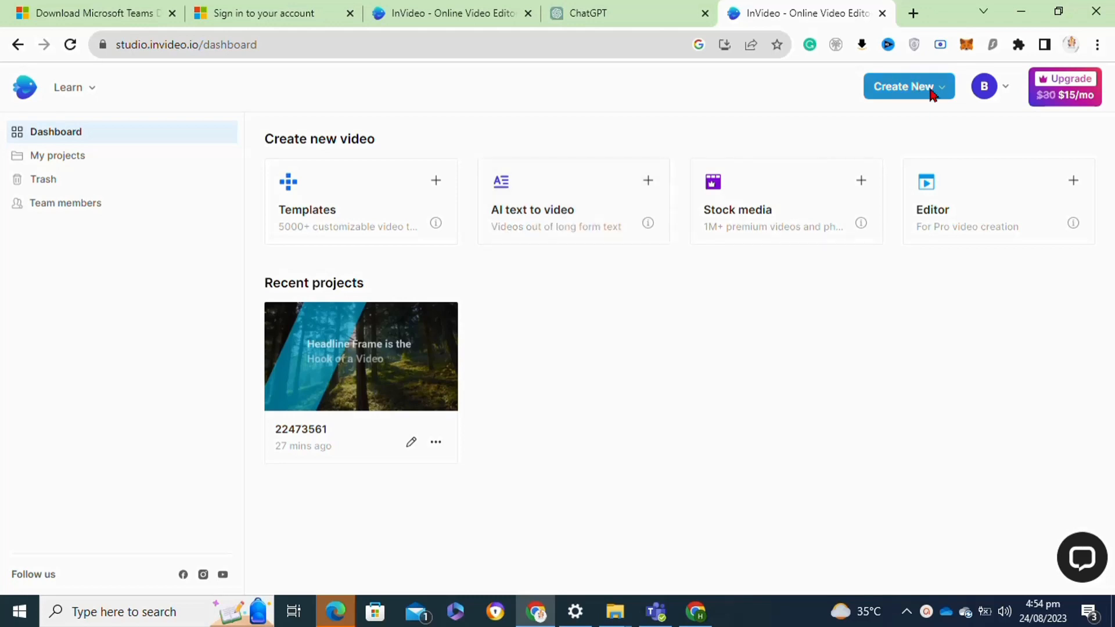
# Start a new AI text-to-video project from the Create New menu.
pyautogui.click(908, 86)
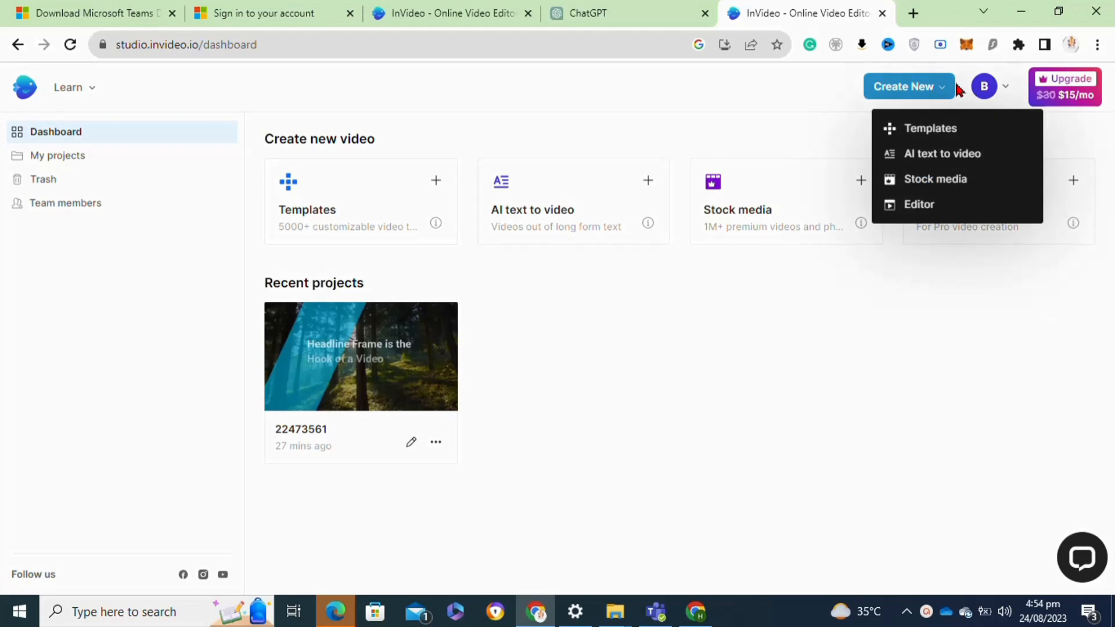
pyautogui.moveTo(941, 153)
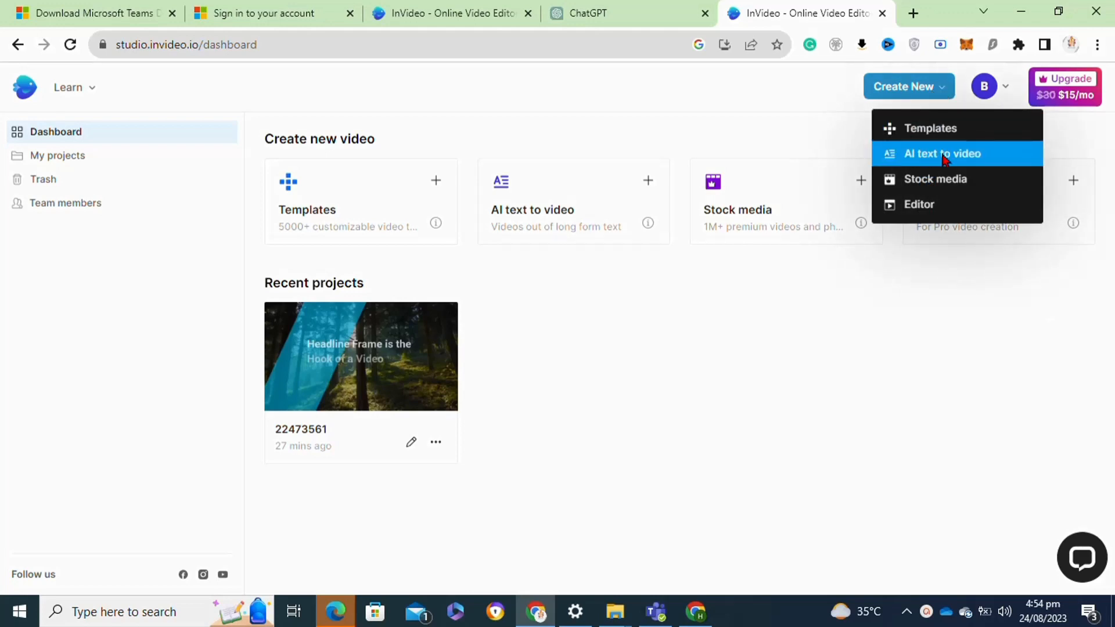
pyautogui.moveTo(924, 145)
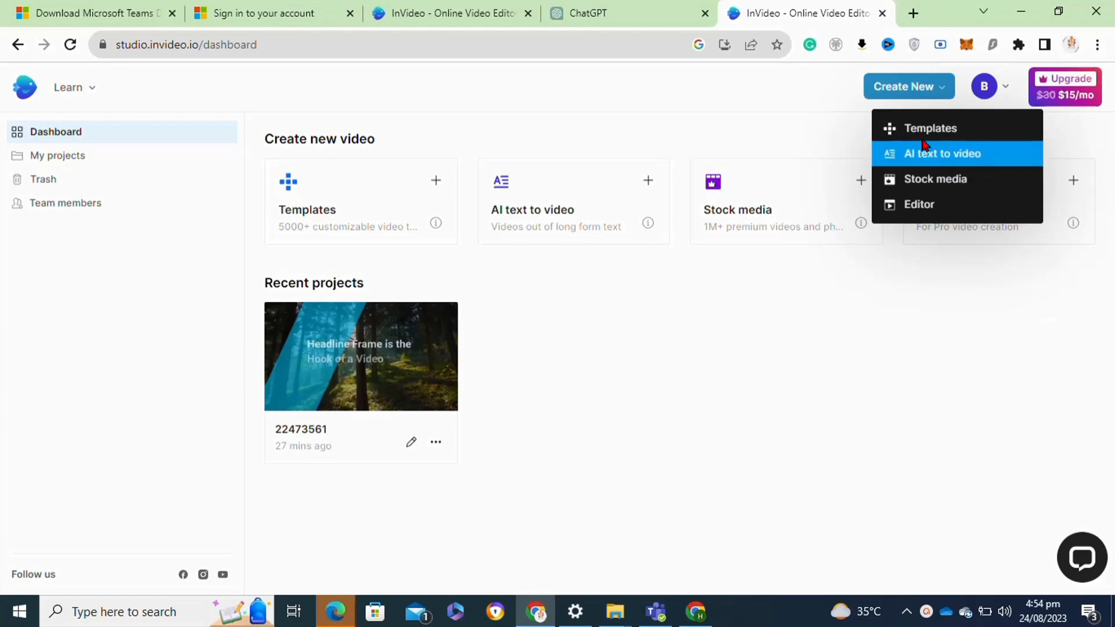
pyautogui.moveTo(925, 151)
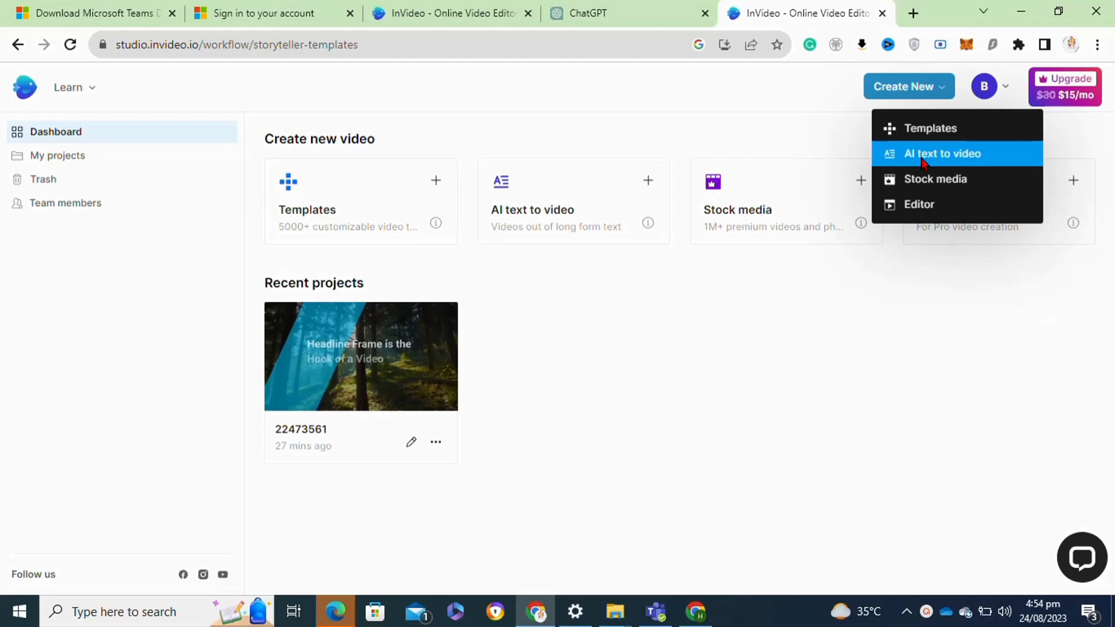
pyautogui.click(941, 153)
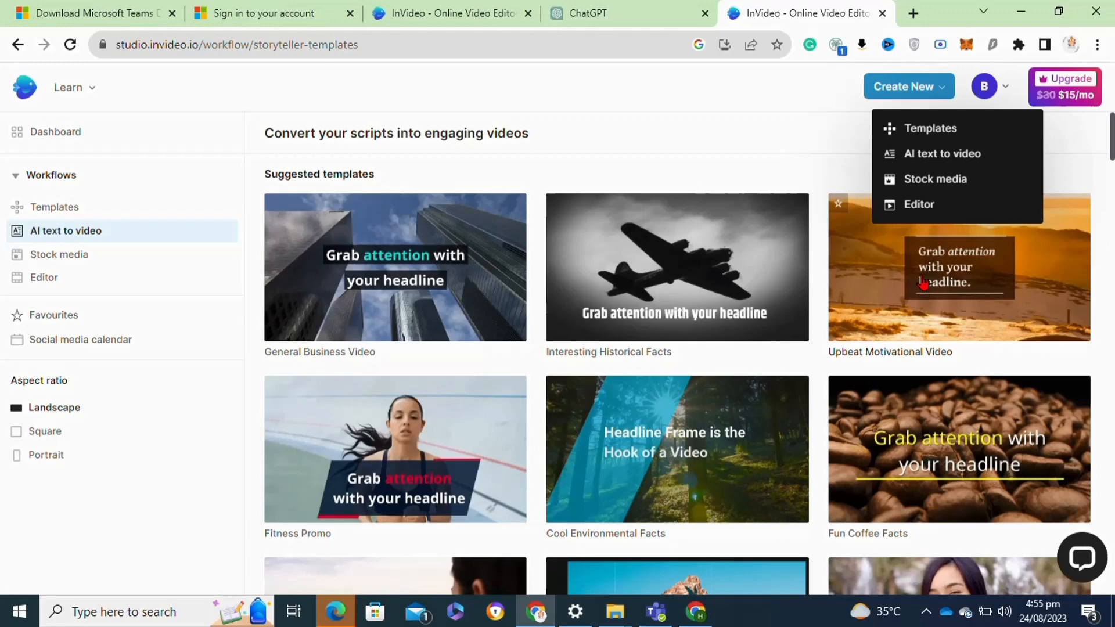
# Use the Upbeat Motivational Video template in Portrait (9:16) format.
pyautogui.click(957, 266)
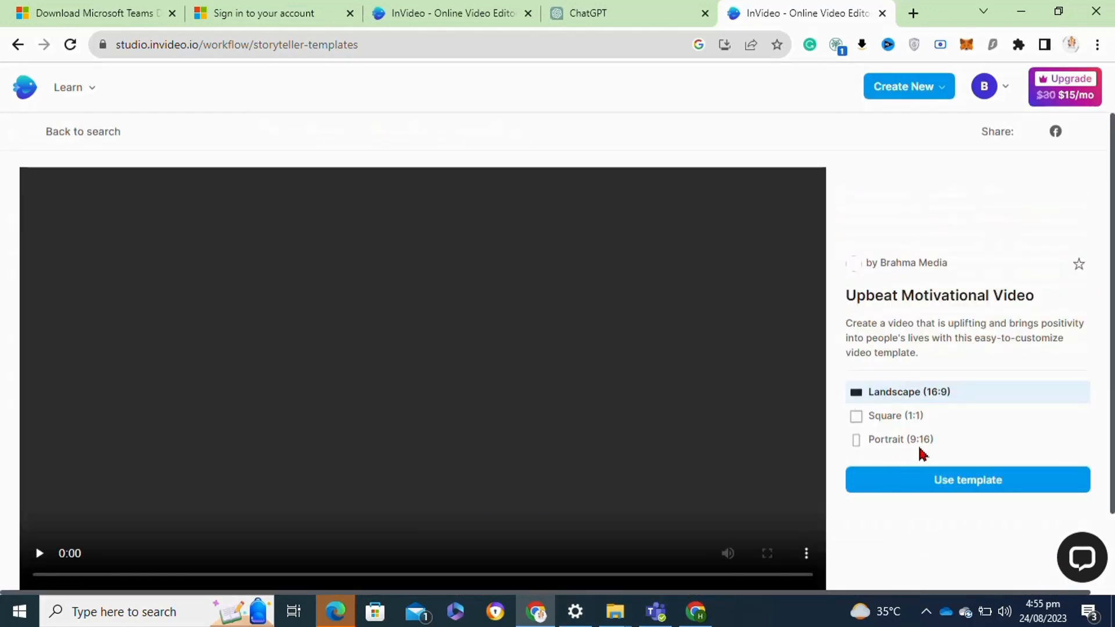
pyautogui.click(900, 439)
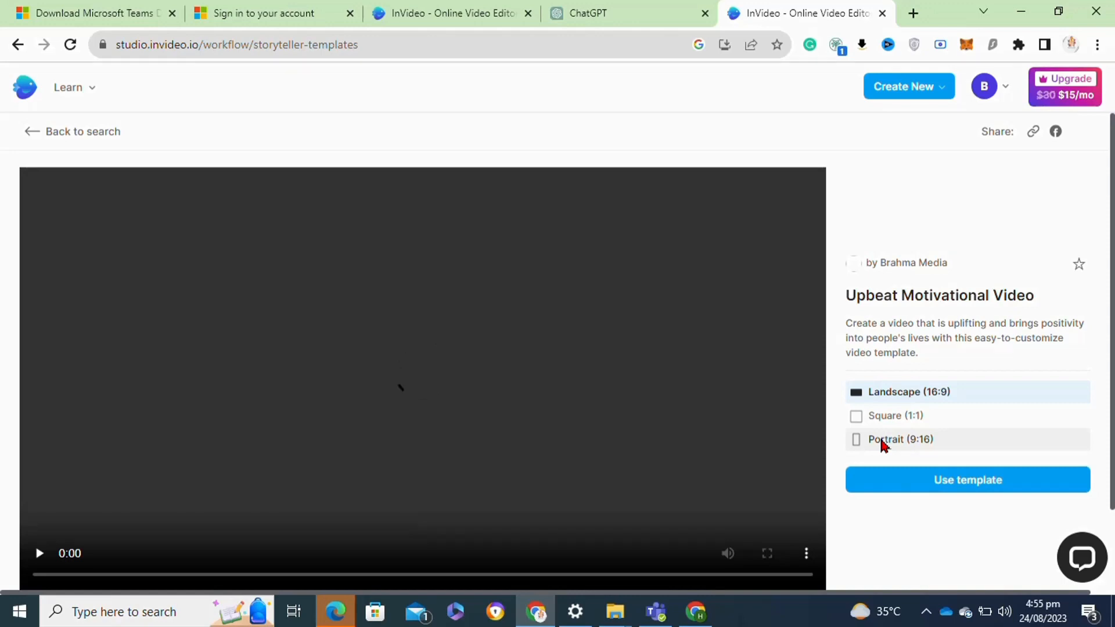
pyautogui.click(966, 479)
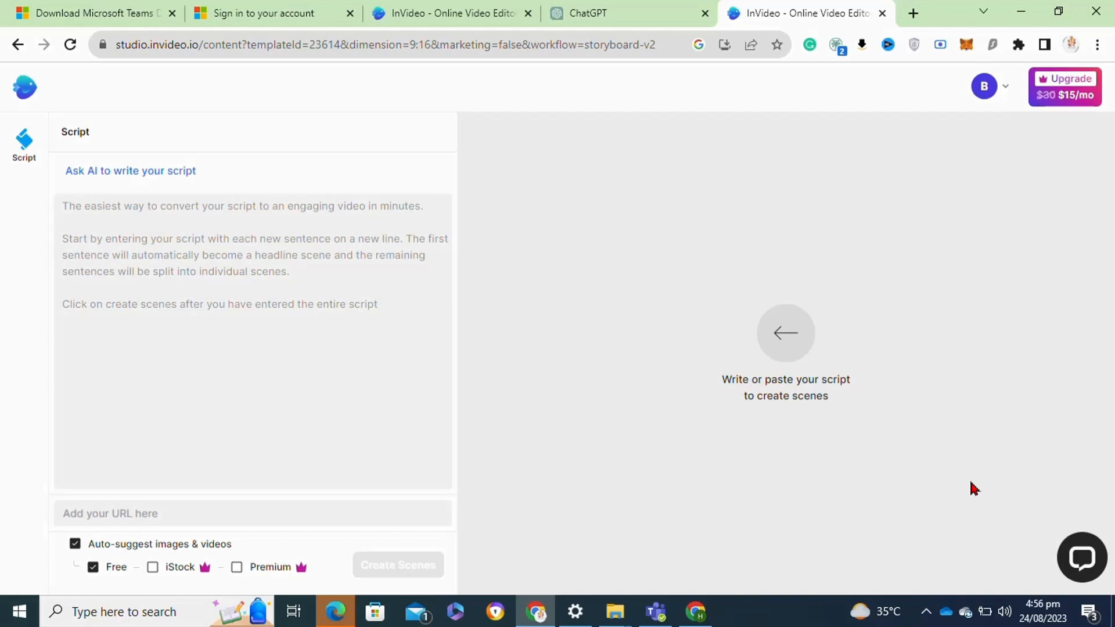
# Have AI write a two-quote student motivation script and create three scenes from it.
pyautogui.click(419, 171)
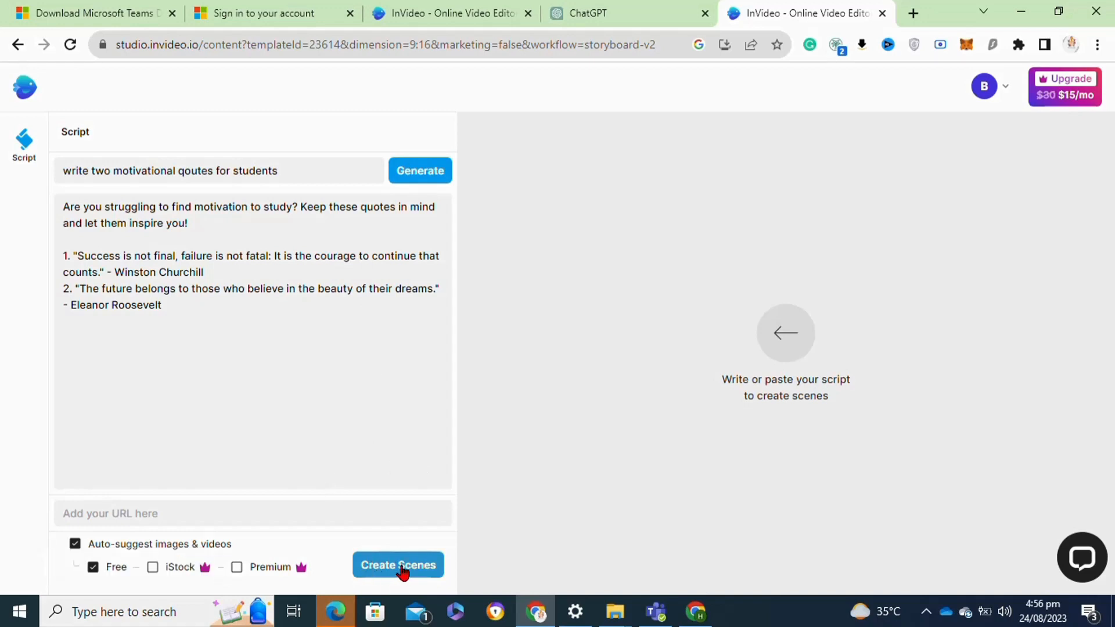
pyautogui.click(397, 564)
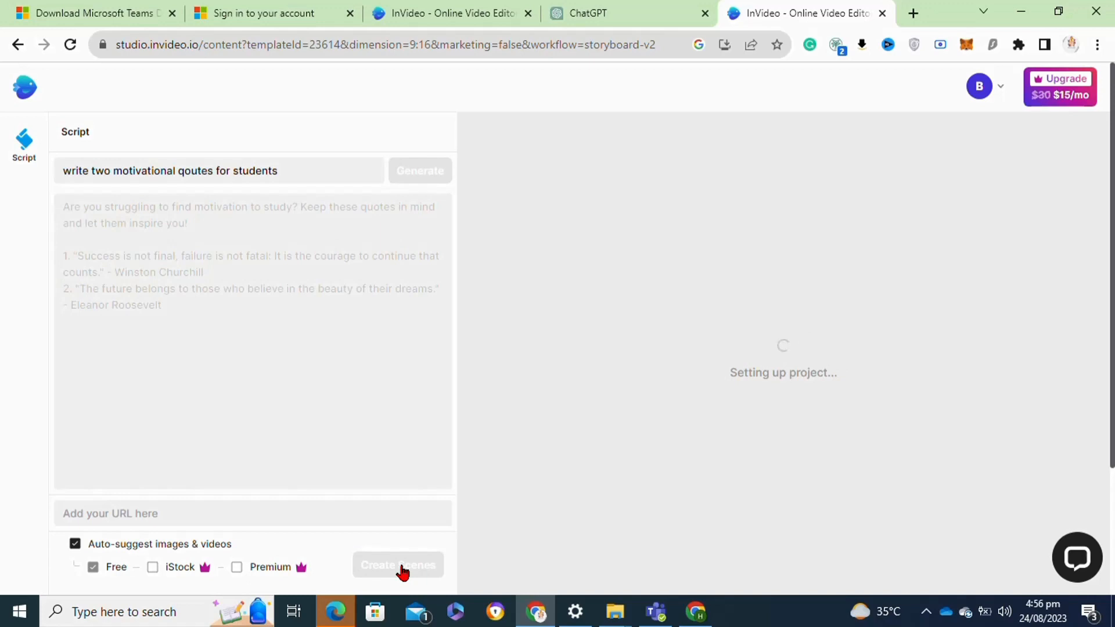
pyautogui.click(397, 564)
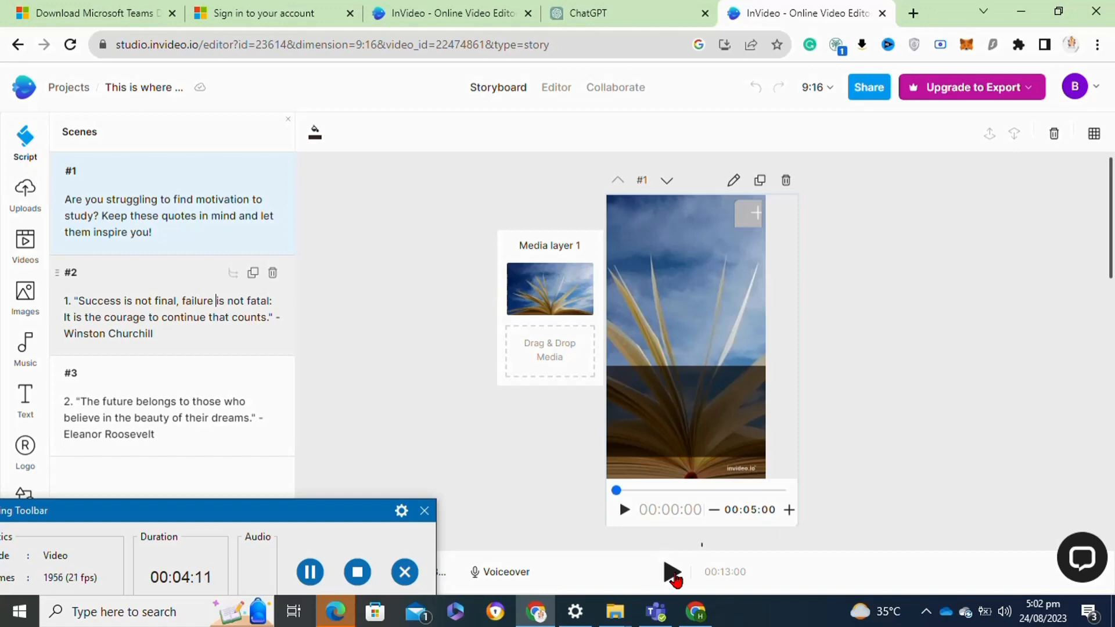
# Play the 13-second portrait video in the full-size preview.
pyautogui.click(669, 571)
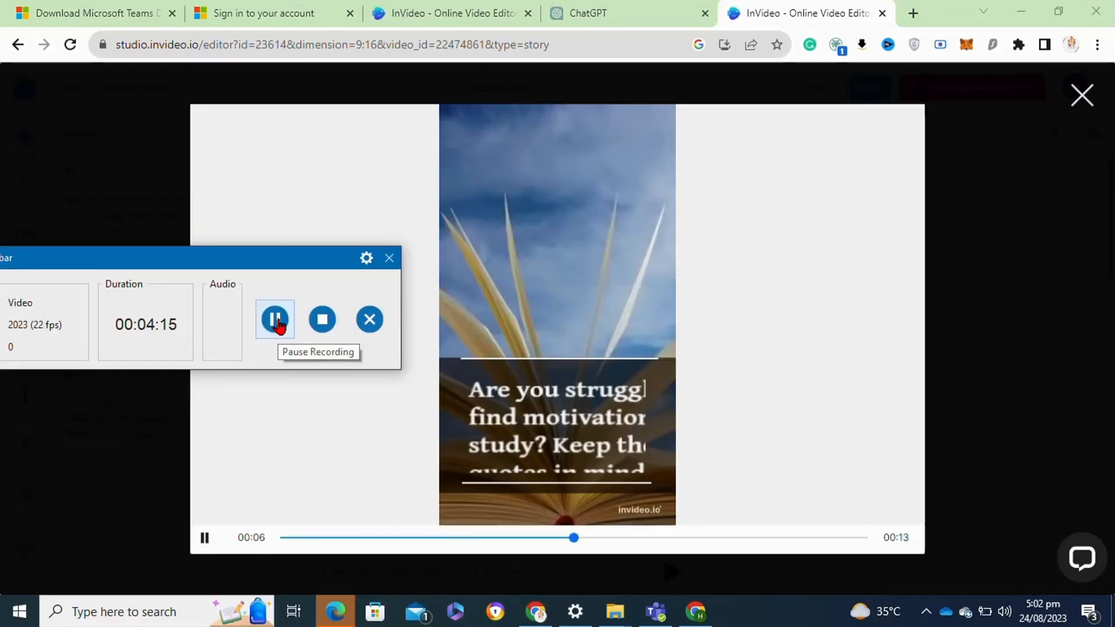